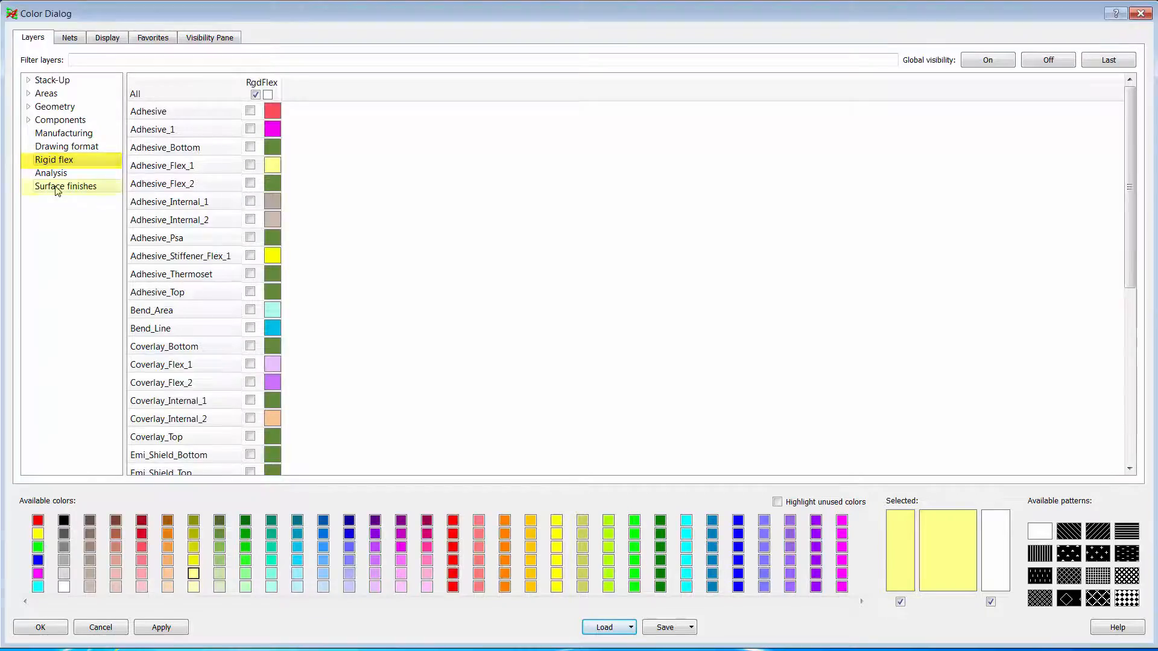
Select Surface finishes in the Rigid flex layer colour group
{"action": "left_click", "coordinate": [66, 186]}
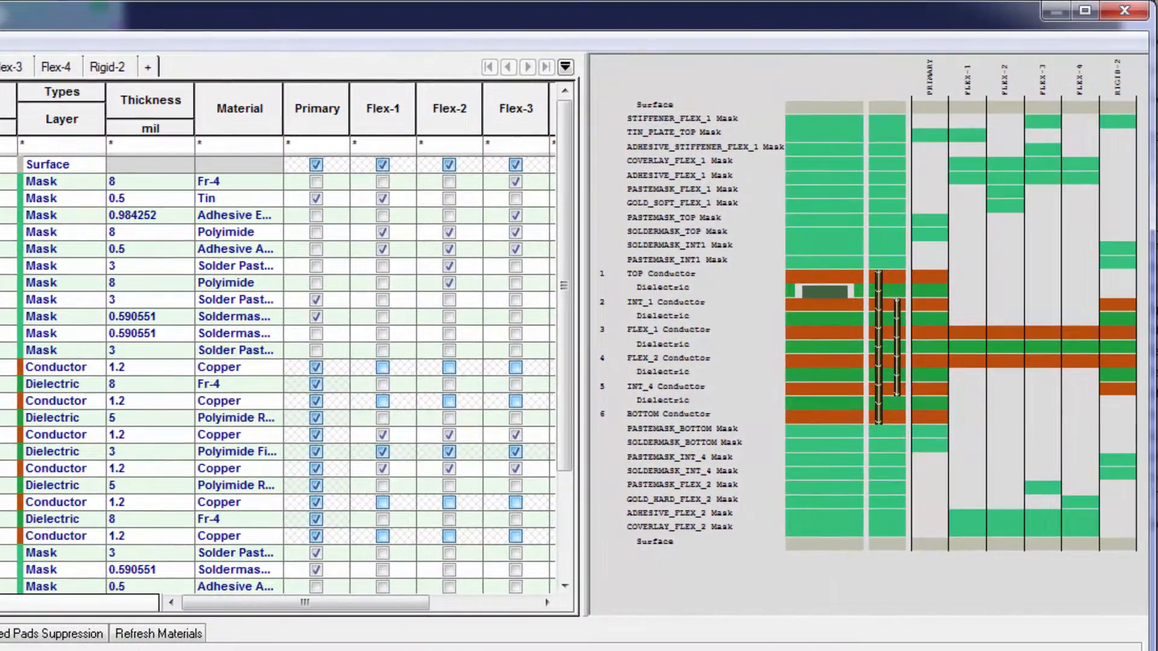
Import the IPC-2581 stackup test-3_r2-stackup-only.xml and dismiss the completion message
{"action": "left_click", "coordinate": [206, 79]}
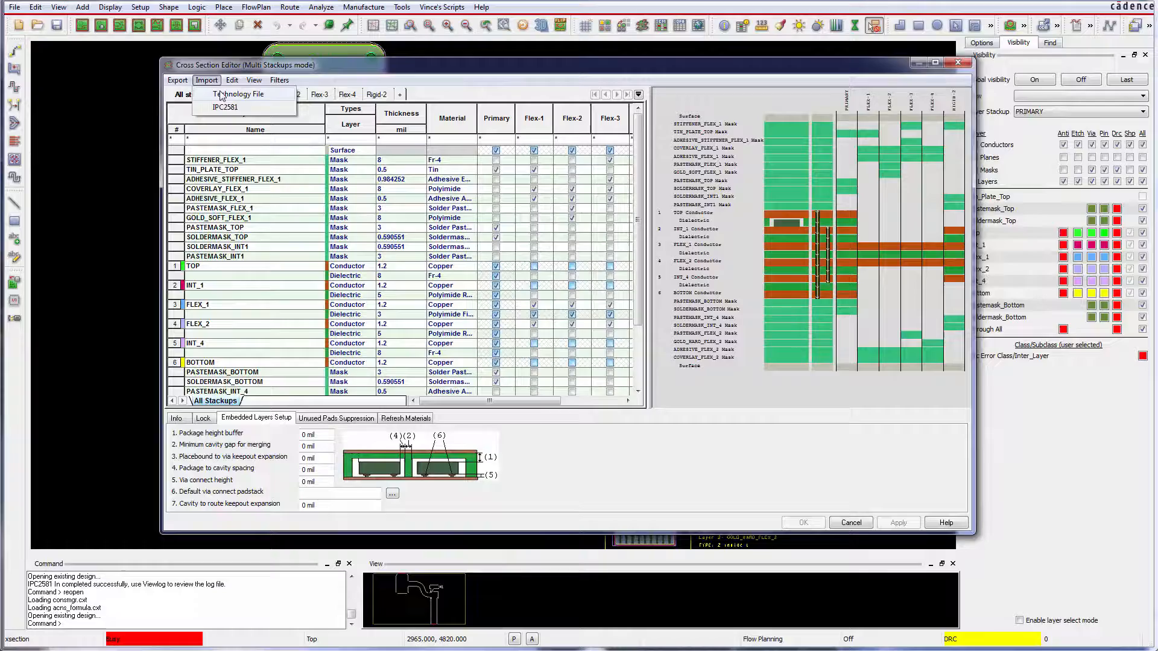
{"action": "left_click", "coordinate": [225, 107]}
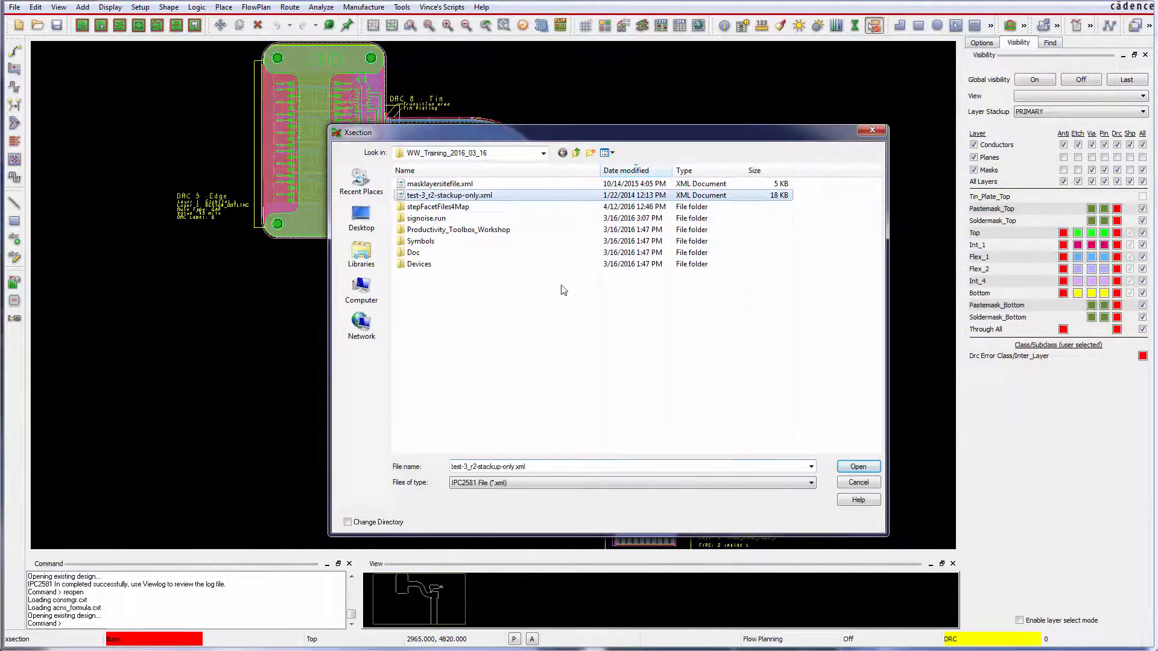
{"action": "left_click", "coordinate": [858, 466]}
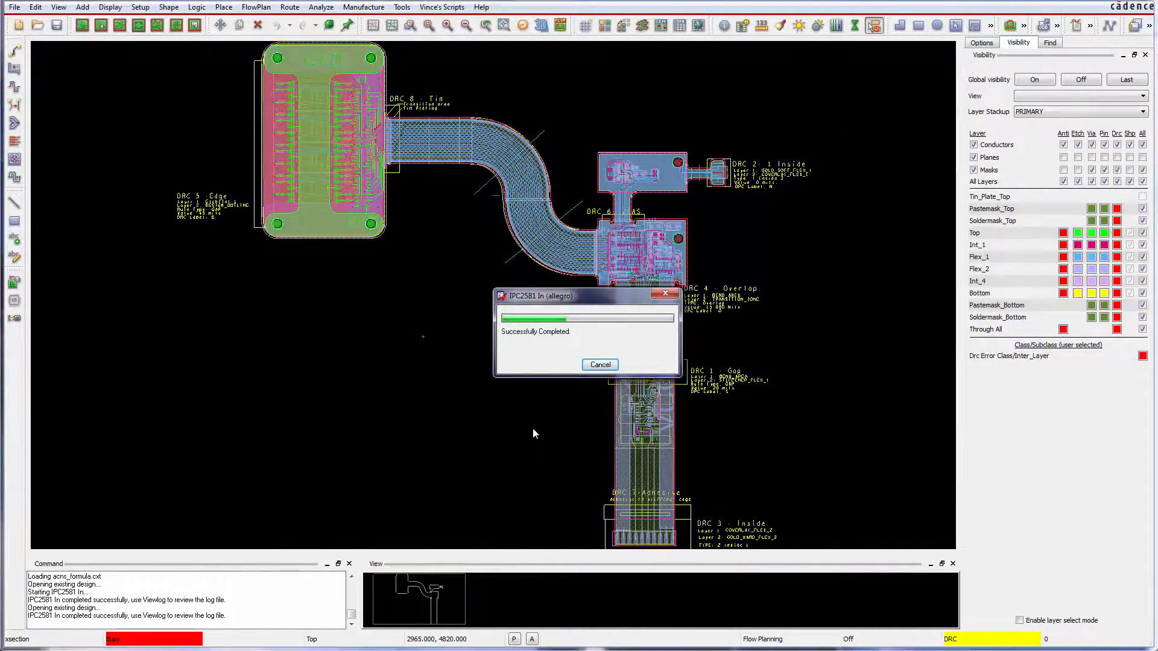
{"action": "left_click", "coordinate": [600, 365]}
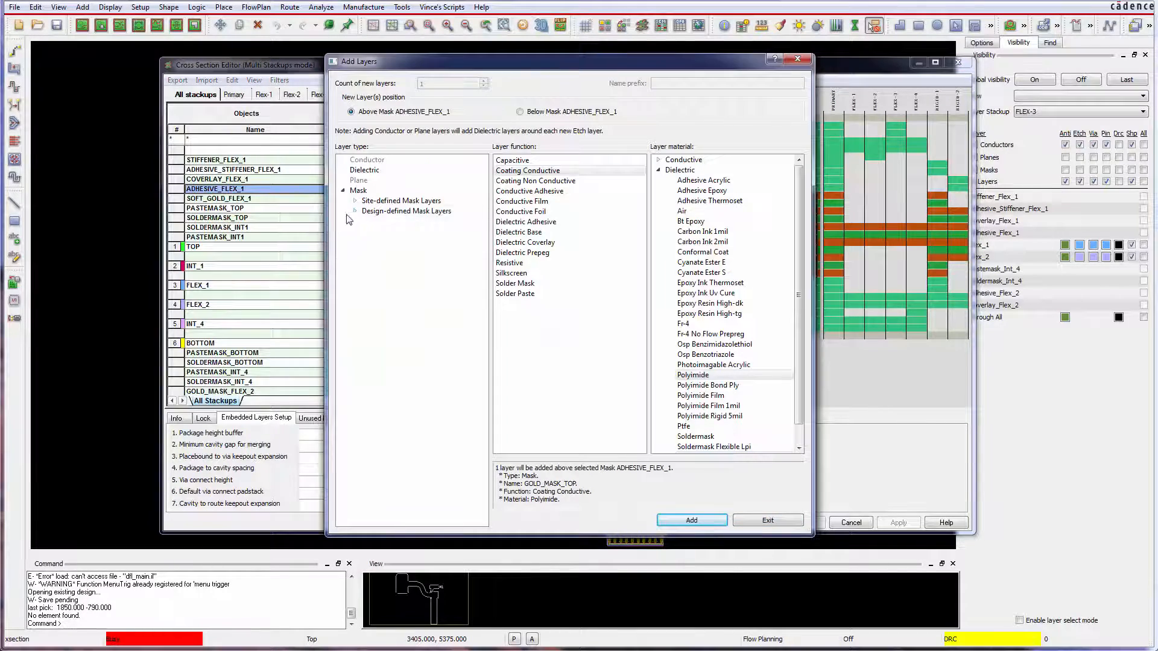
Add a polyimide coating-conductive mask above ADHESIVE_FLEX_1, then view the Primary stackup
{"action": "left_click", "coordinate": [355, 211]}
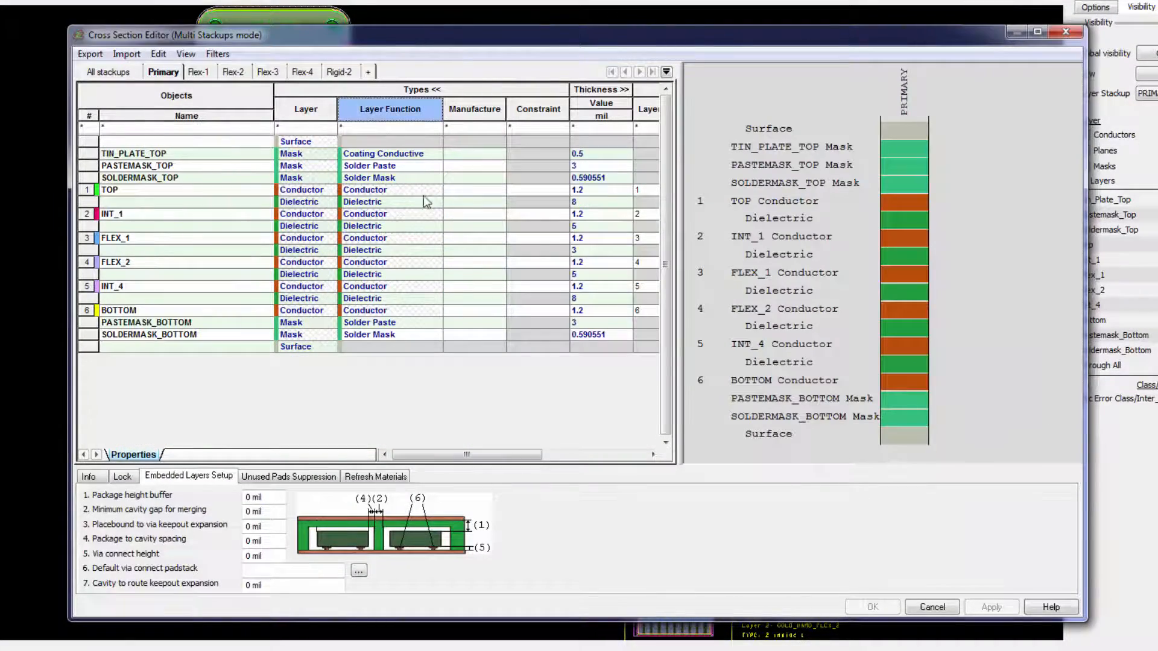
{"action": "left_click", "coordinate": [391, 202]}
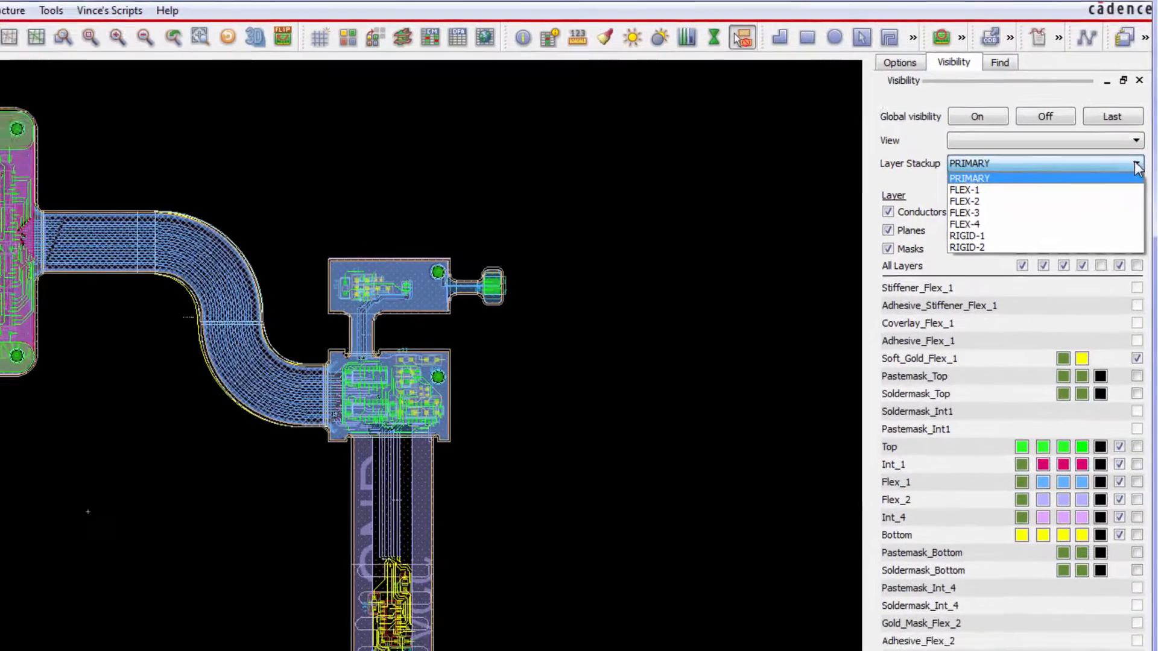
Show the FLEX-1 layer stackup and quickplace components by room
{"action": "left_click", "coordinate": [964, 190]}
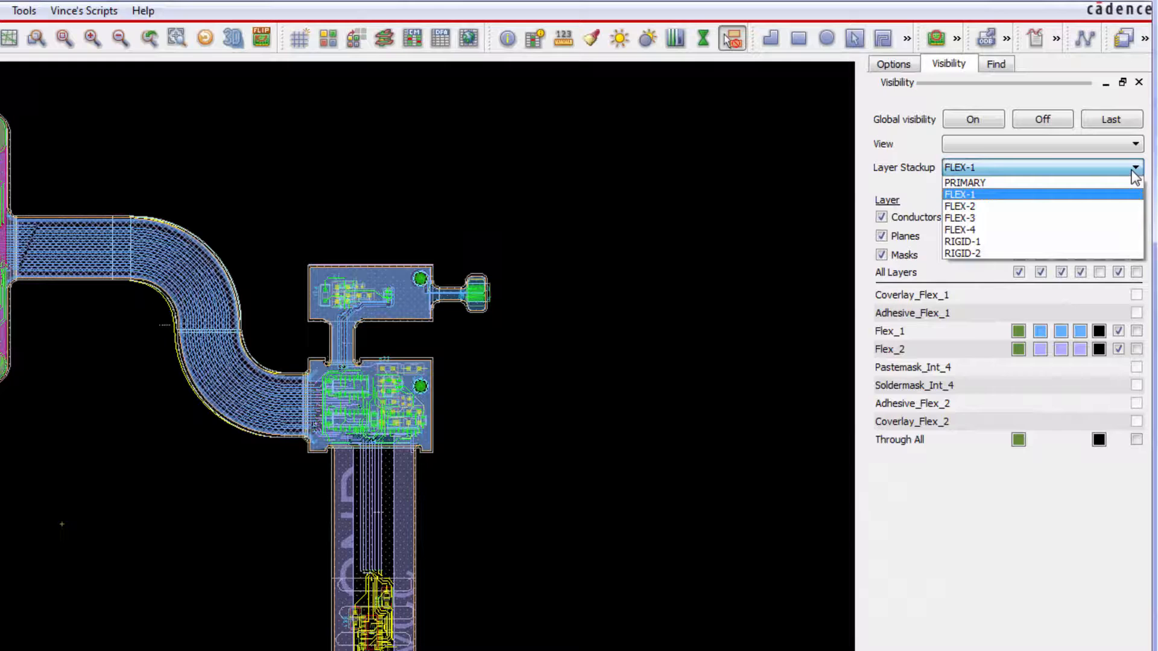
{"action": "left_click", "coordinate": [963, 241]}
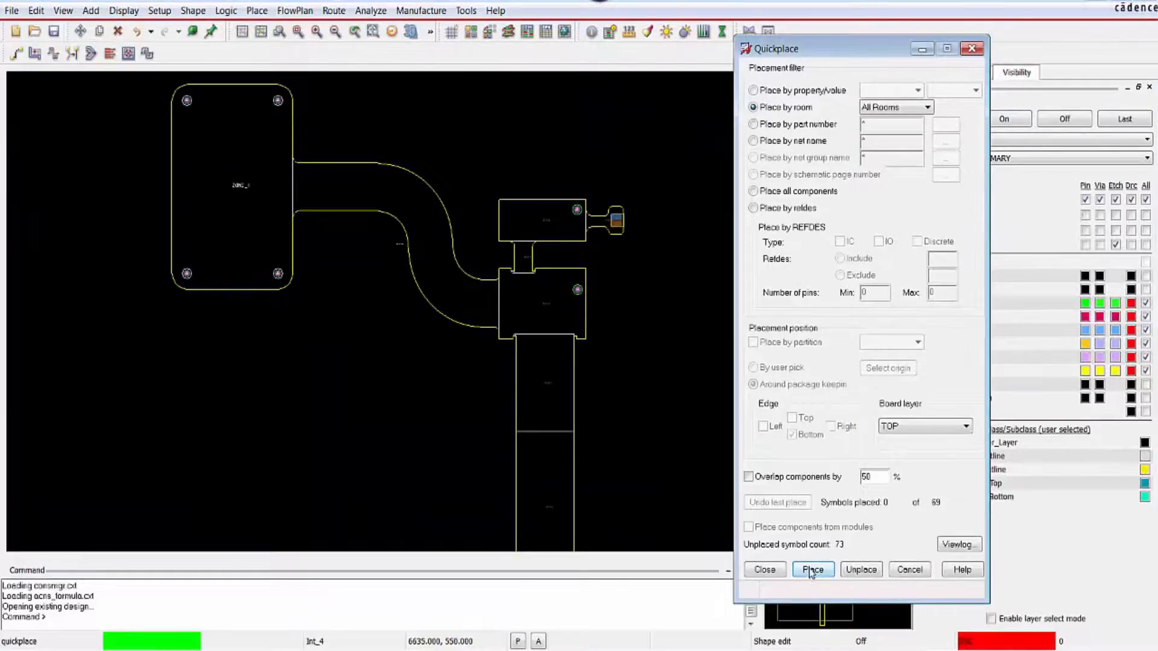
{"action": "left_click", "coordinate": [814, 570]}
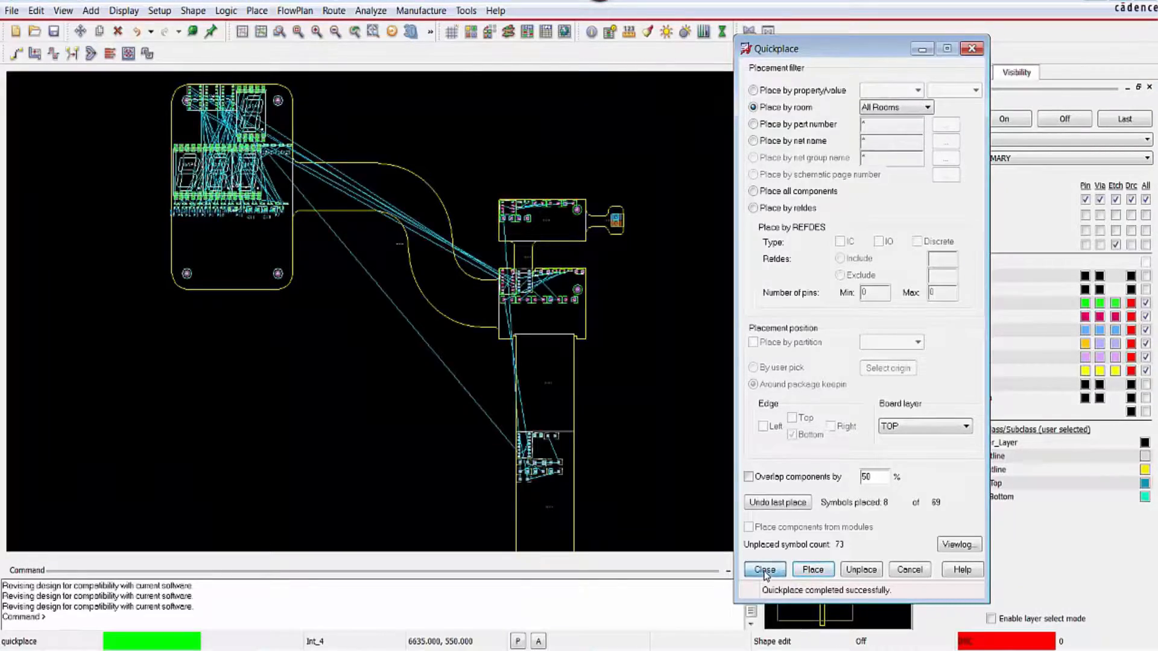
{"action": "left_click", "coordinate": [764, 570]}
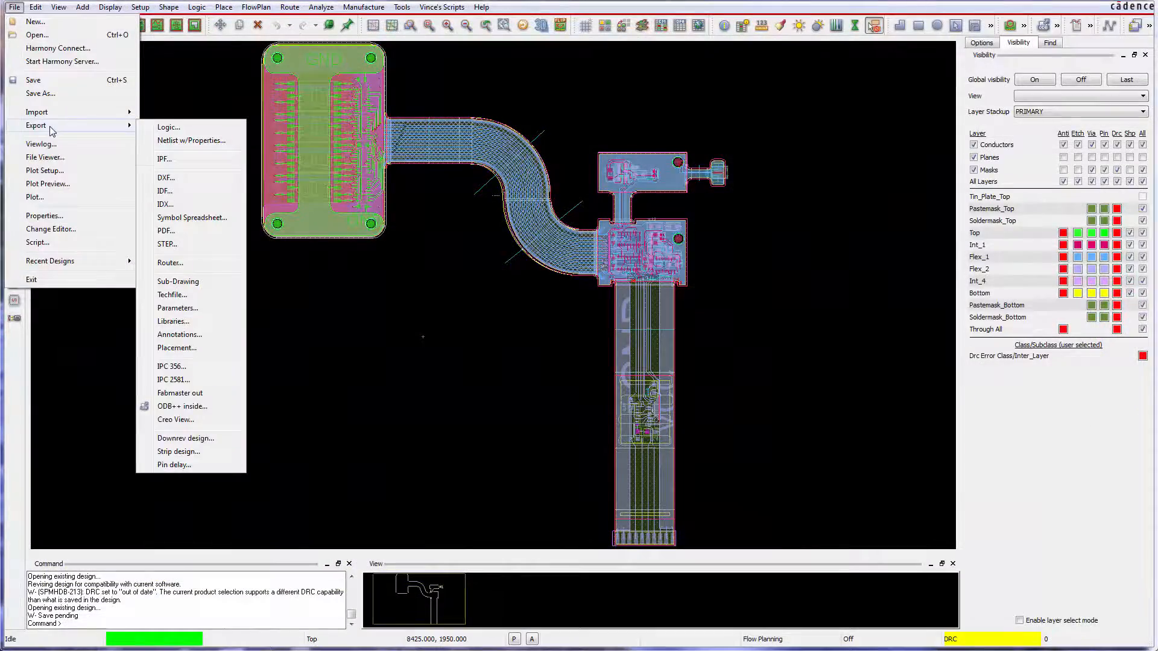
Close the File > Export menu after locating the IPC 2581 option
{"action": "left_click", "coordinate": [180, 386]}
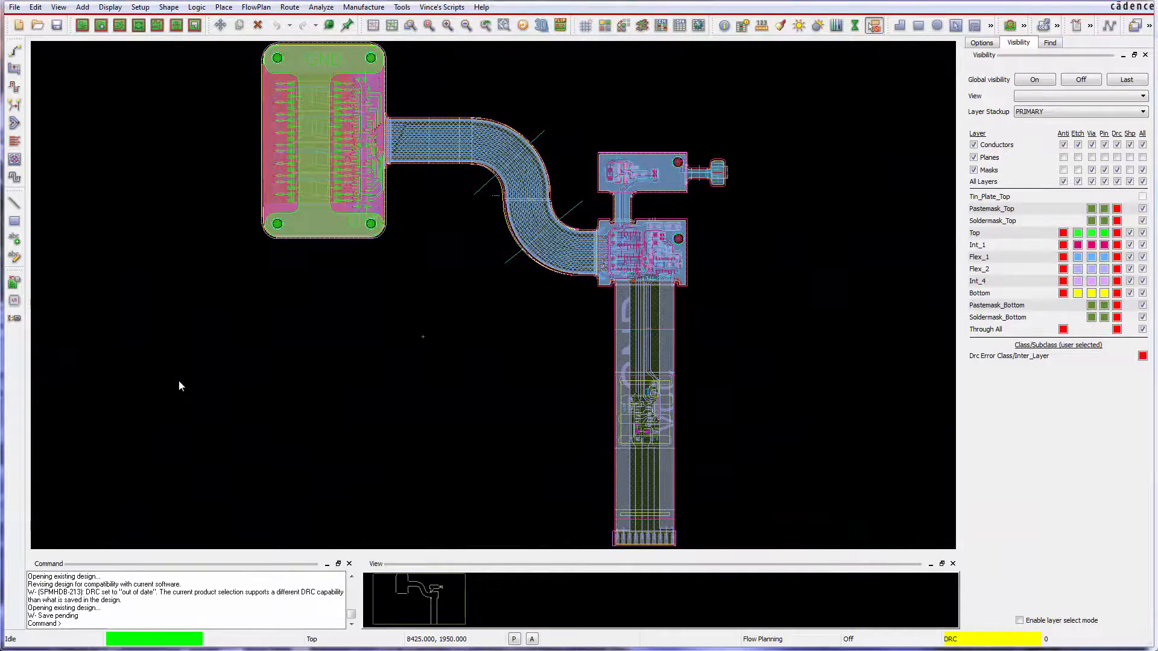